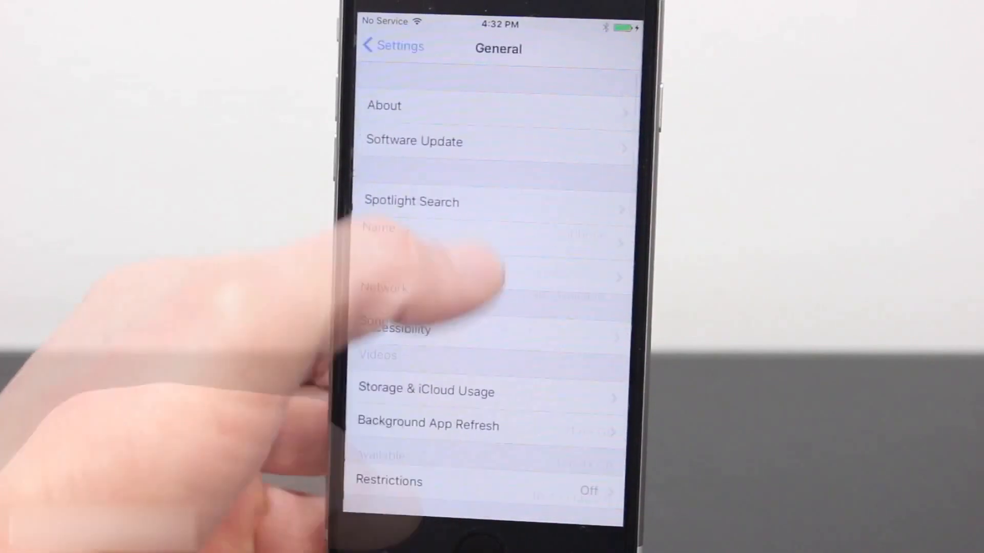
- Open the iPhone's About page to confirm version 10.2.1 (14D27)
{"action": "left_click", "coordinate": [384, 106]}
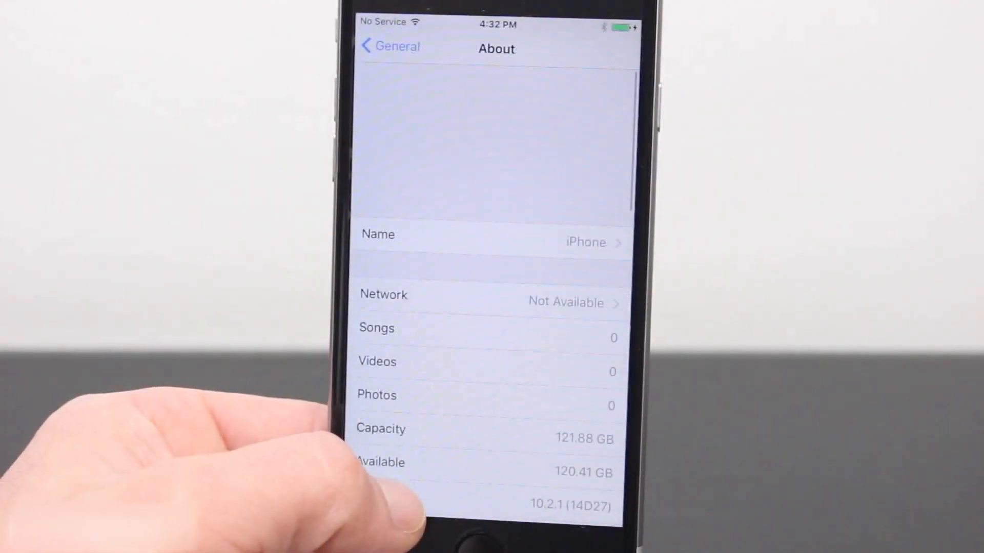
{"action": "left_click", "coordinate": [469, 541]}
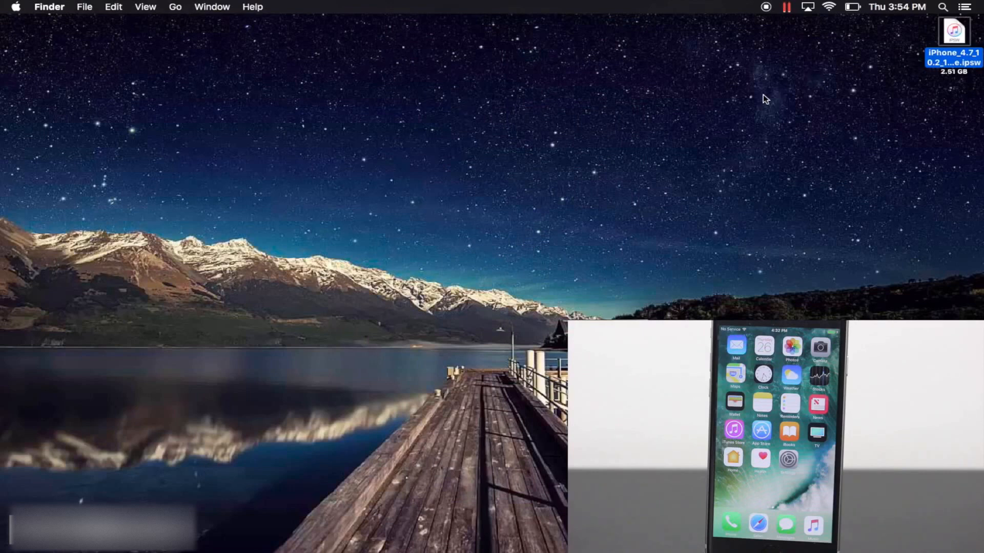
{"action": "mouse_move", "coordinate": [555, 321]}
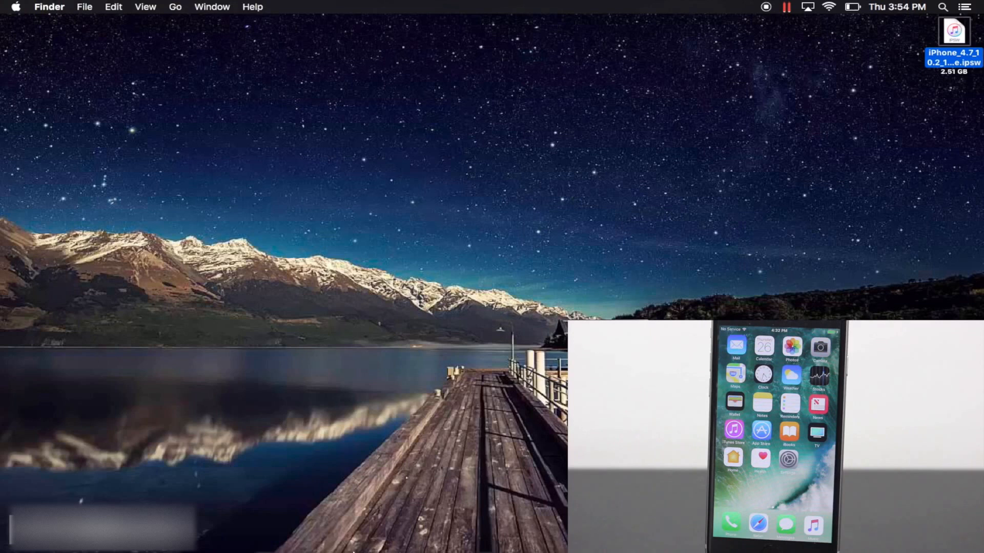
- Launch iTunes from the Dock with the restore firmware file on the Desktop
{"action": "left_click", "coordinate": [417, 538]}
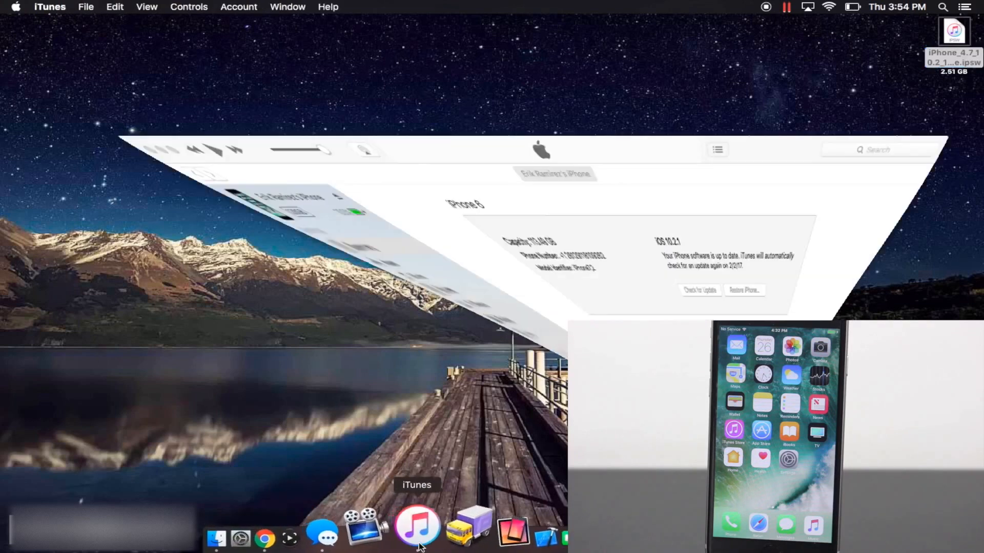
- From the iPhone summary, Option-click Restore to choose iPhone_4.7_10.2_14C92_Restore.ipsw
{"action": "left_click", "coordinate": [416, 525]}
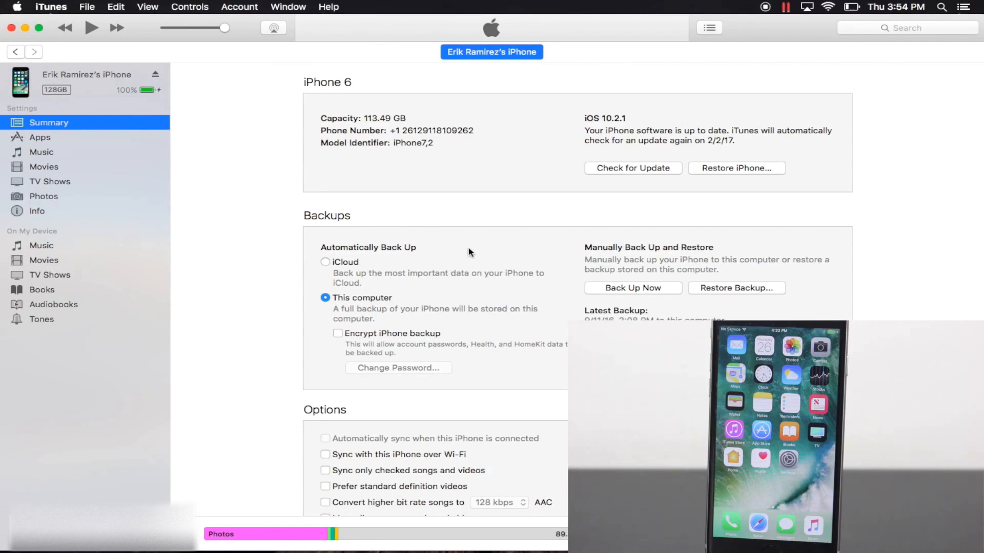
{"action": "mouse_move", "coordinate": [590, 168]}
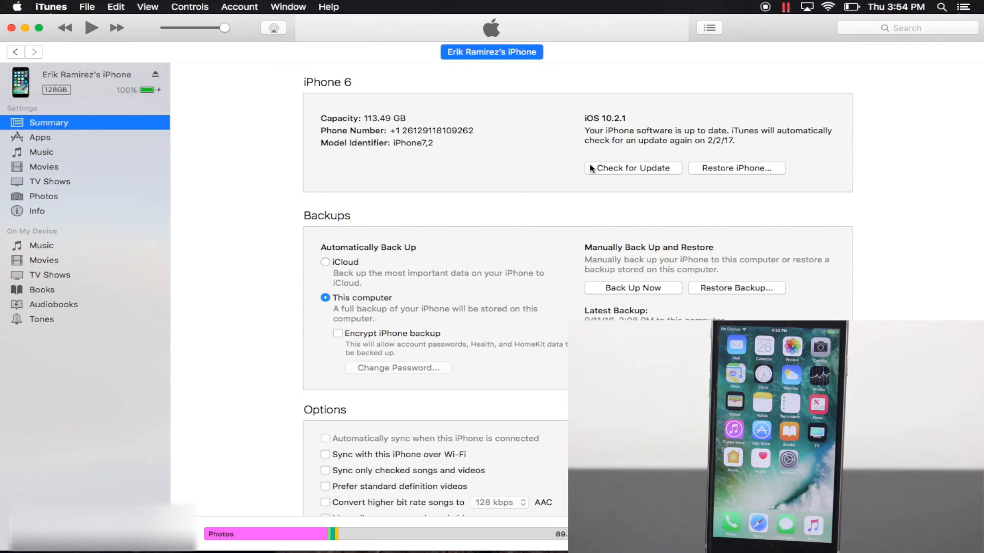
{"action": "mouse_move", "coordinate": [593, 171]}
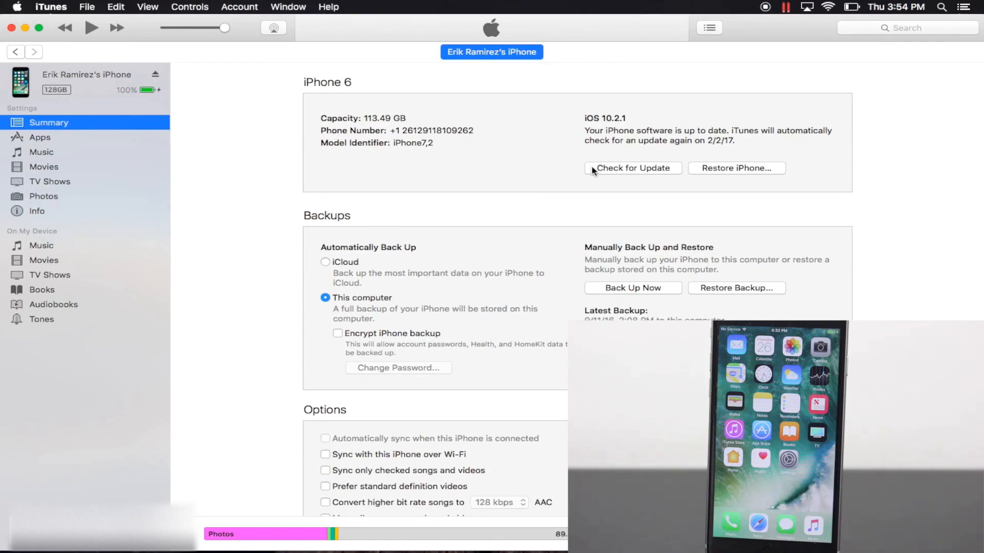
{"action": "mouse_move", "coordinate": [693, 208]}
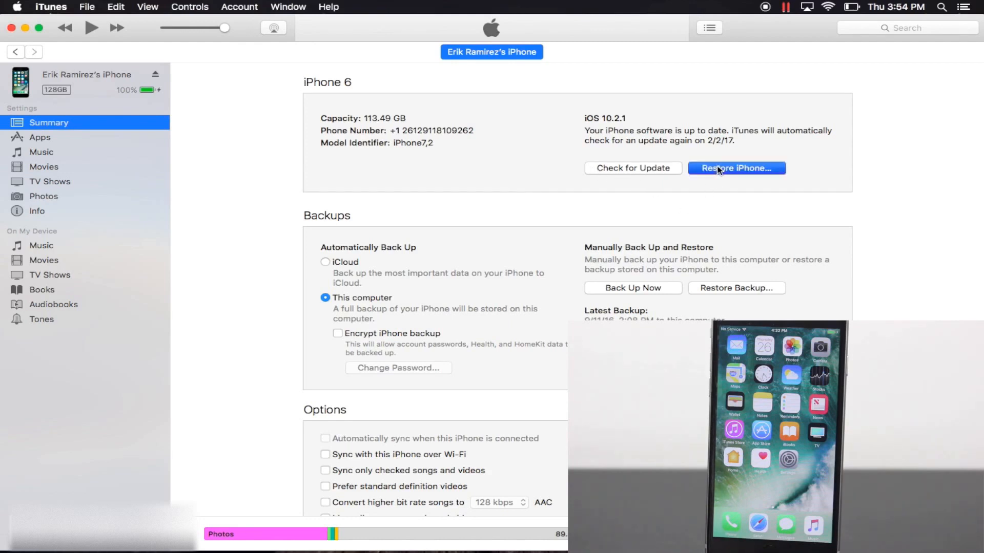
{"action": "left_click", "coordinate": [736, 168]}
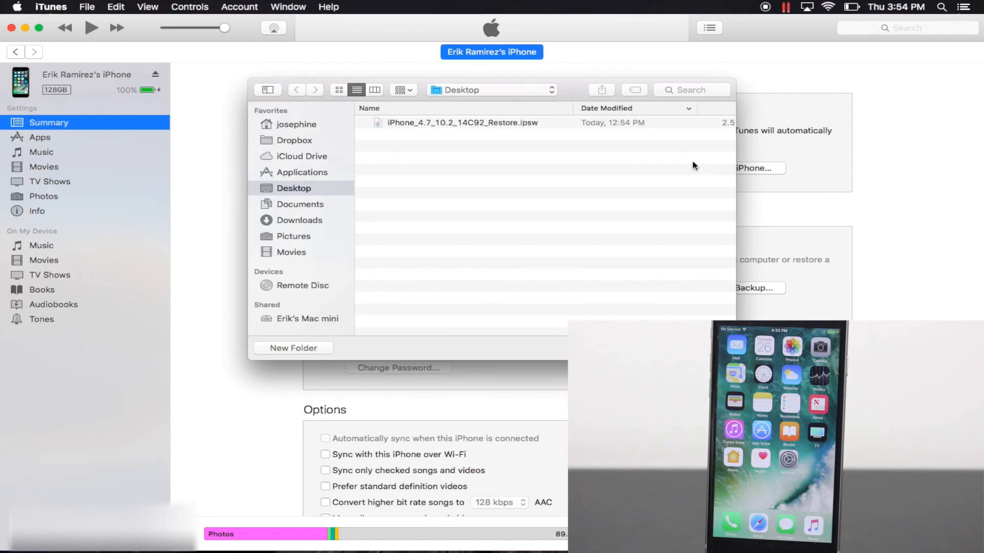
{"action": "mouse_move", "coordinate": [509, 123]}
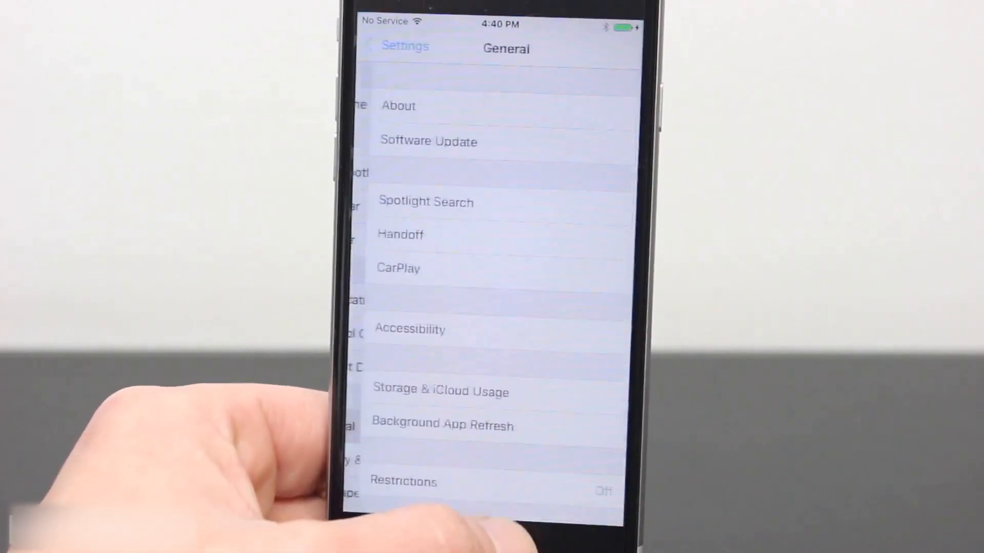
- Check the iPhone's About page shows version 10.2 (14C92)
{"action": "left_click", "coordinate": [397, 106]}
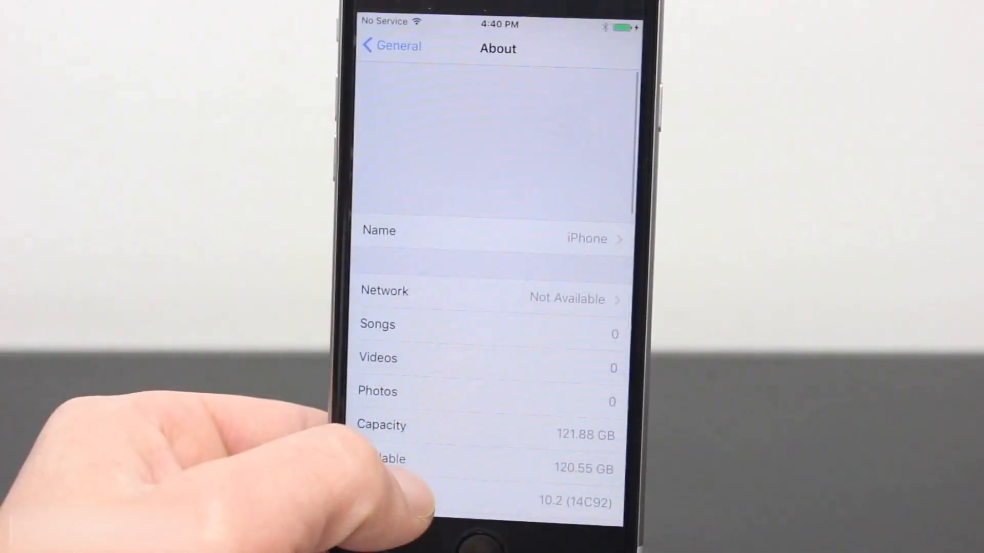